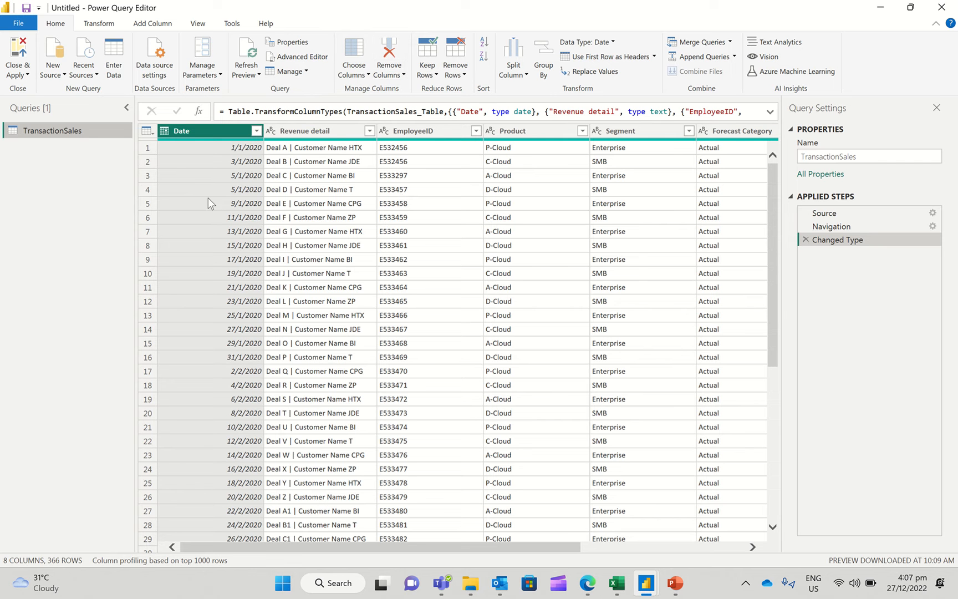
{"action": "mouse_move", "coordinate": [71, 136]}
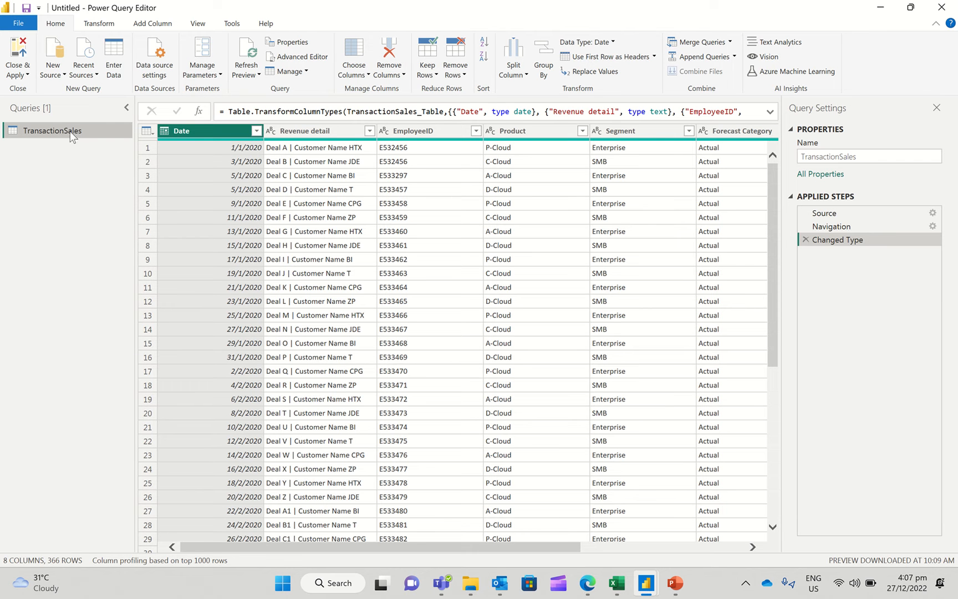
{"action": "mouse_move", "coordinate": [128, 16]}
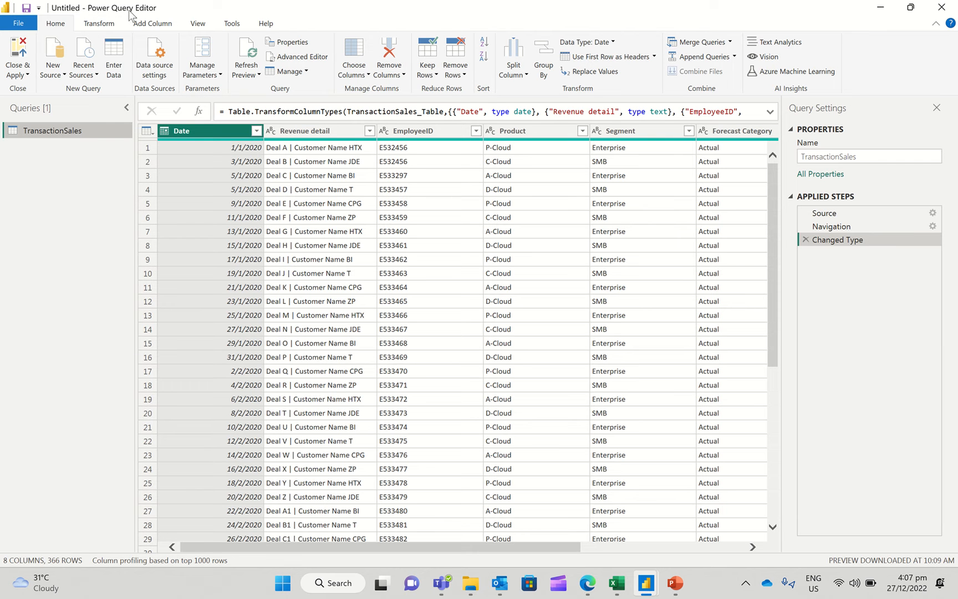
Step: Reduce TransactionSales to just the Subsidiary and Rev columns, then select the Rev column
{"action": "scroll", "scroll_direction": "right", "scroll_amount": 3}
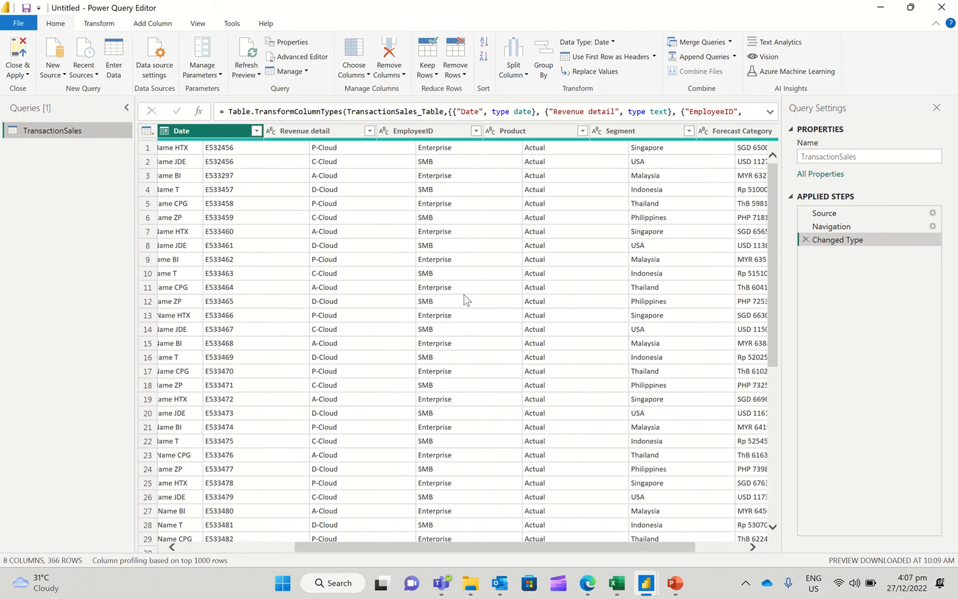
{"action": "scroll", "scroll_direction": "right", "scroll_amount": 3}
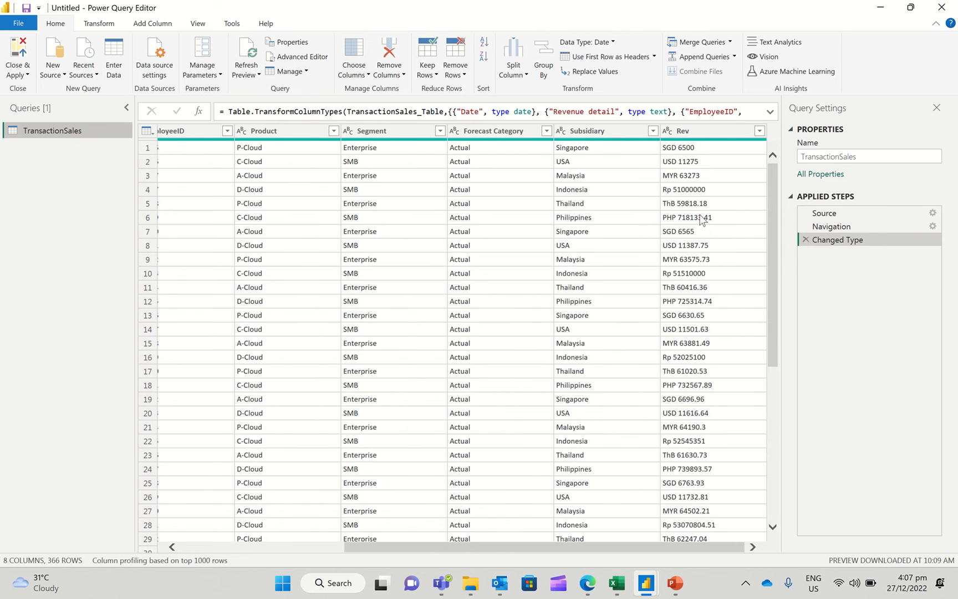
{"action": "mouse_move", "coordinate": [525, 322]}
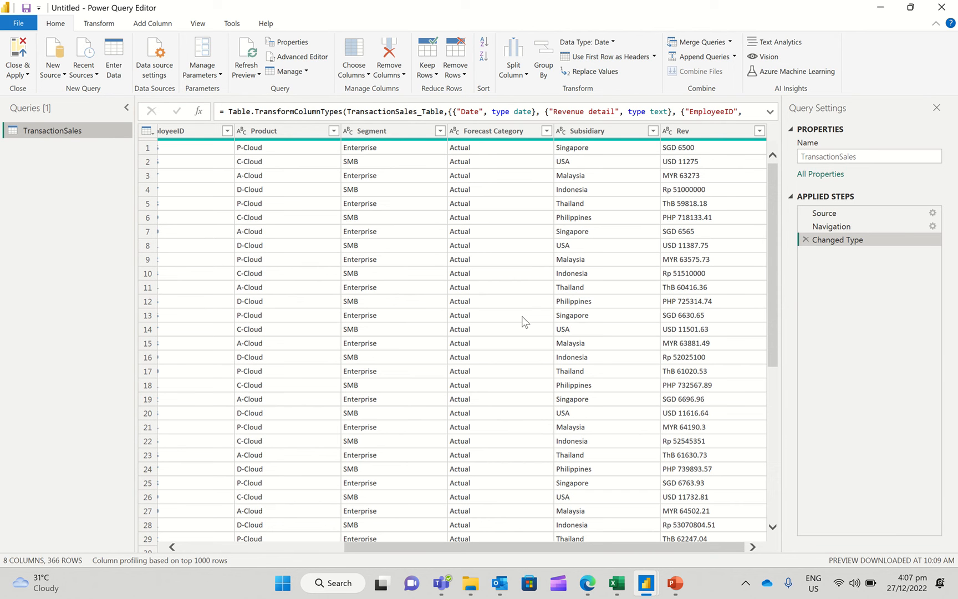
{"action": "mouse_move", "coordinate": [482, 537]}
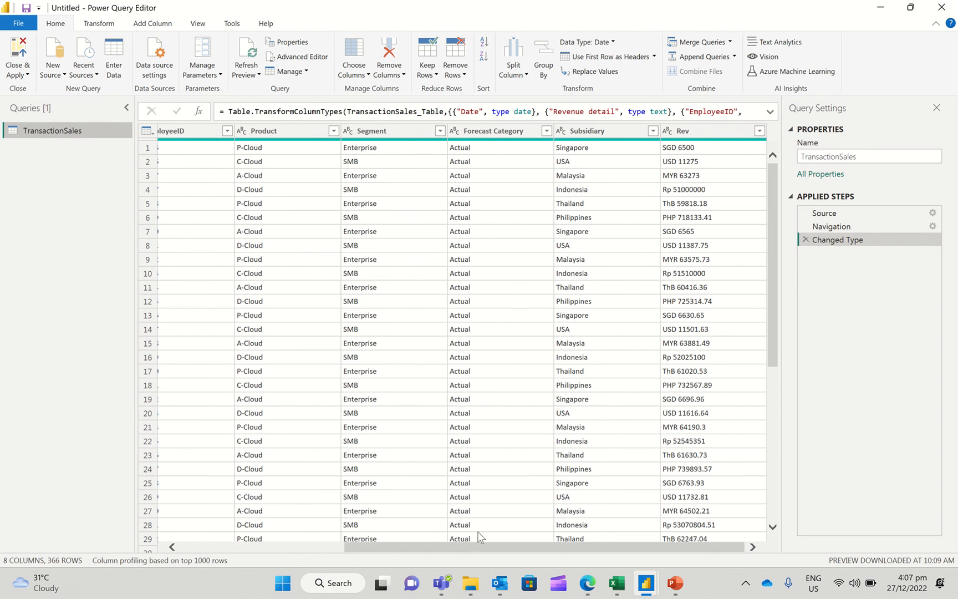
{"action": "scroll", "scroll_direction": "left", "scroll_amount": 3}
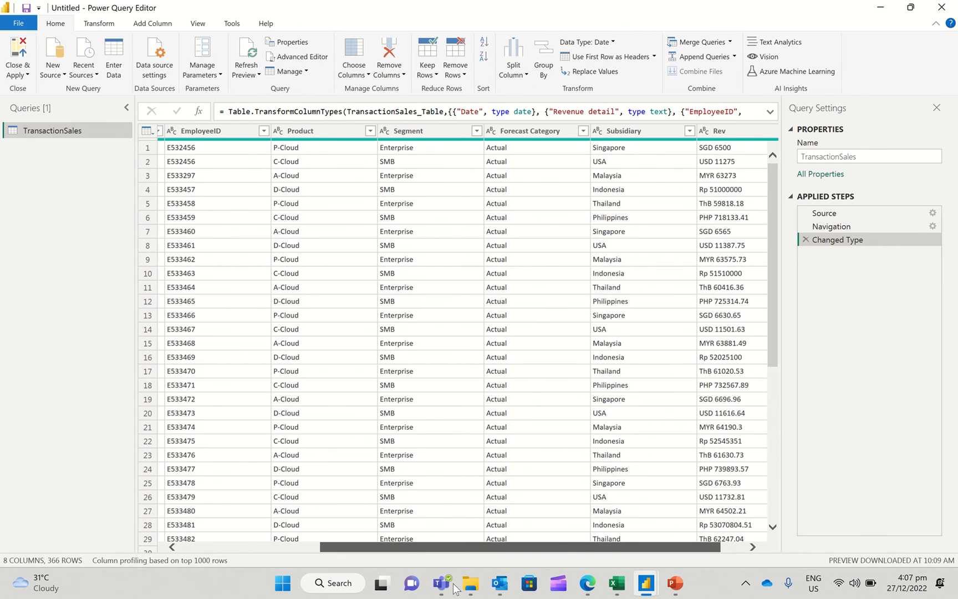
{"action": "scroll", "scroll_direction": "left", "scroll_amount": 3}
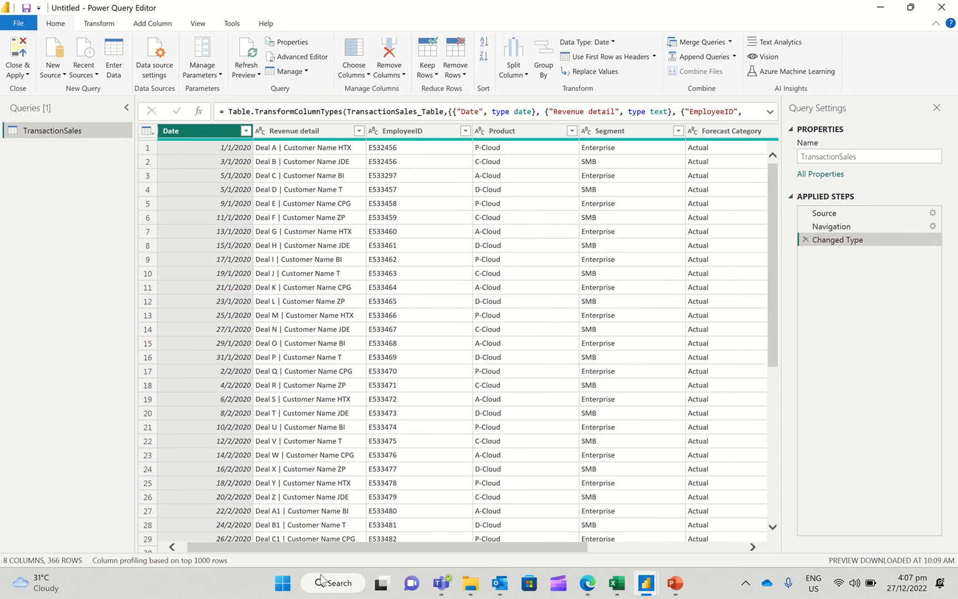
{"action": "mouse_move", "coordinate": [168, 89]}
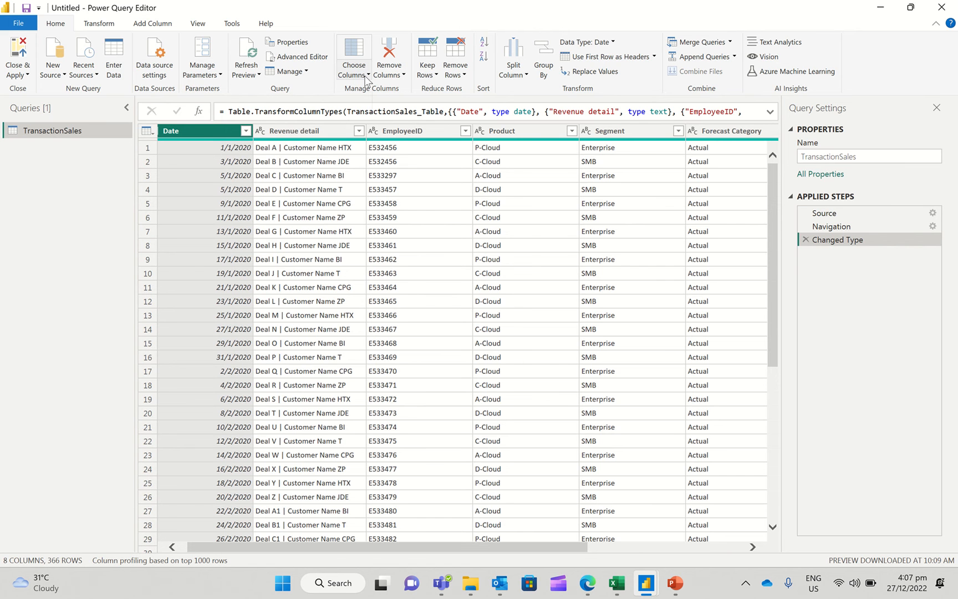
{"action": "mouse_move", "coordinate": [387, 271]}
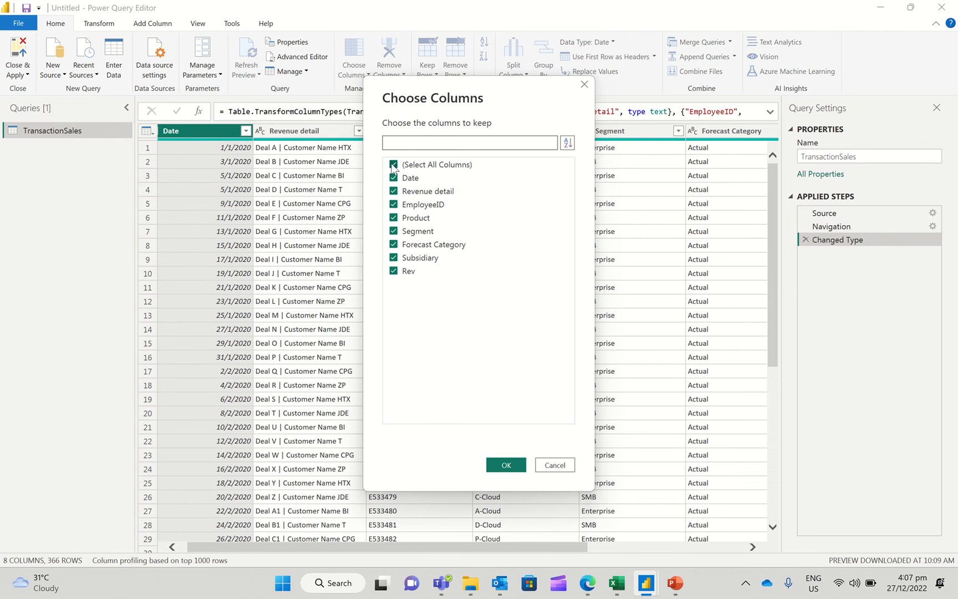
{"action": "left_click", "coordinate": [394, 165]}
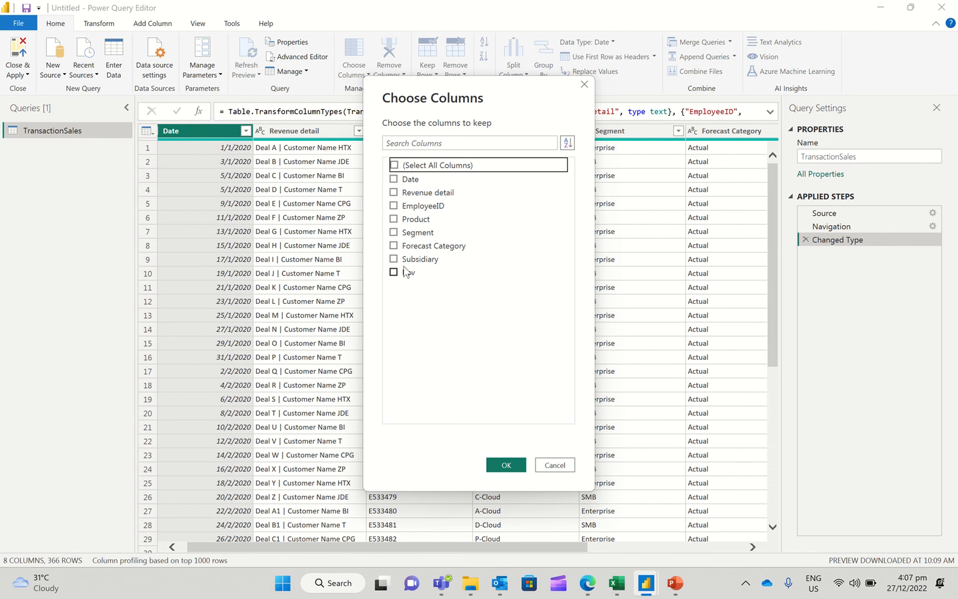
{"action": "left_click", "coordinate": [394, 271]}
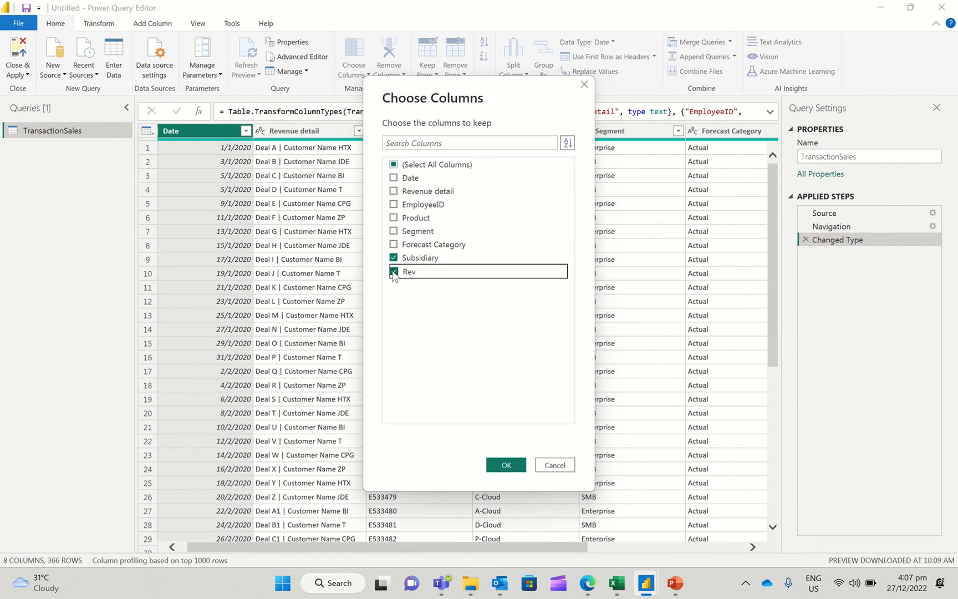
{"action": "left_click", "coordinate": [504, 465]}
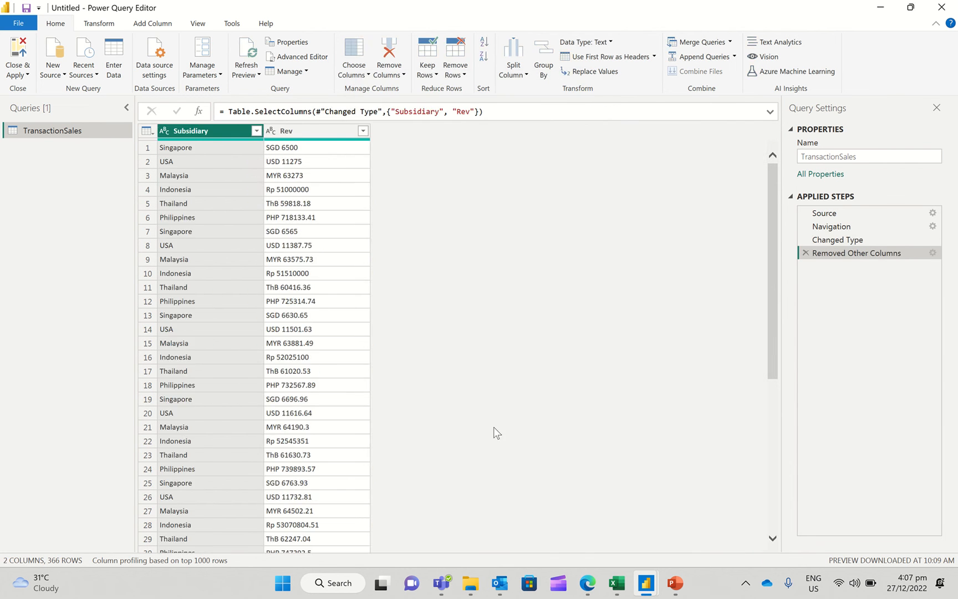
{"action": "mouse_move", "coordinate": [329, 145]}
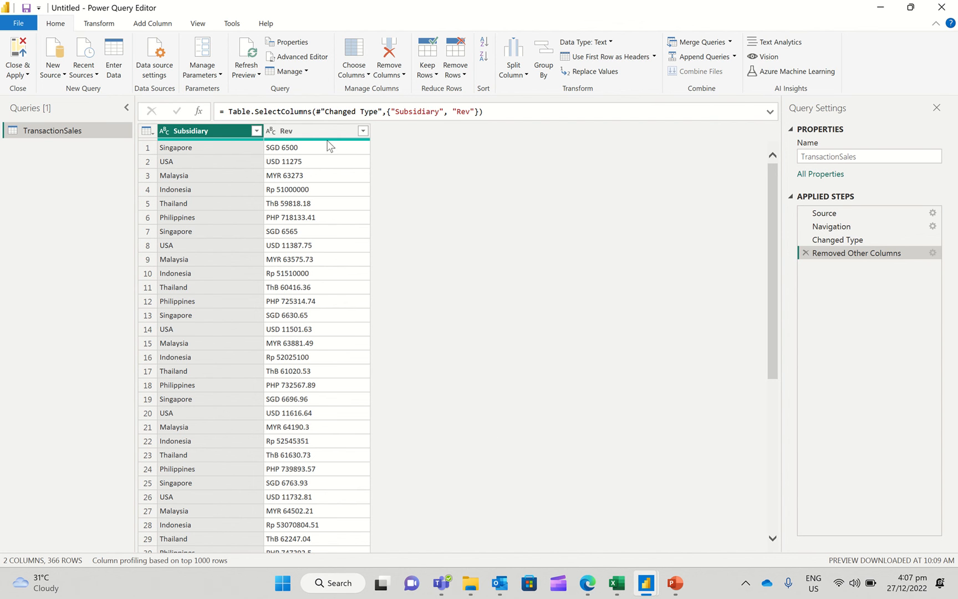
{"action": "left_click", "coordinate": [286, 131]}
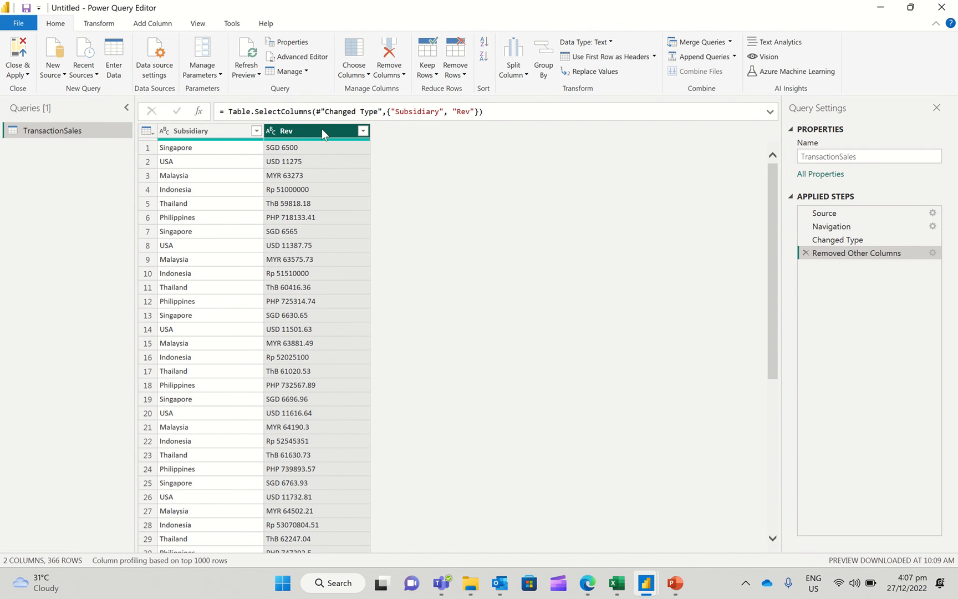
Step: Split the Rev column by the space delimiter into Rev.1 currency codes and Rev.2 amounts
{"action": "right_click", "coordinate": [315, 130]}
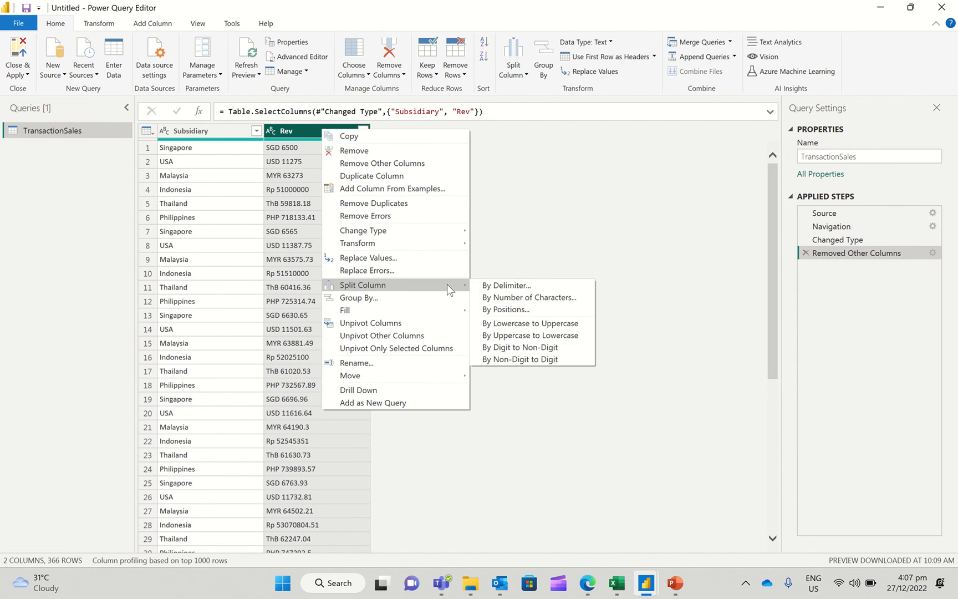
{"action": "left_click", "coordinate": [506, 286]}
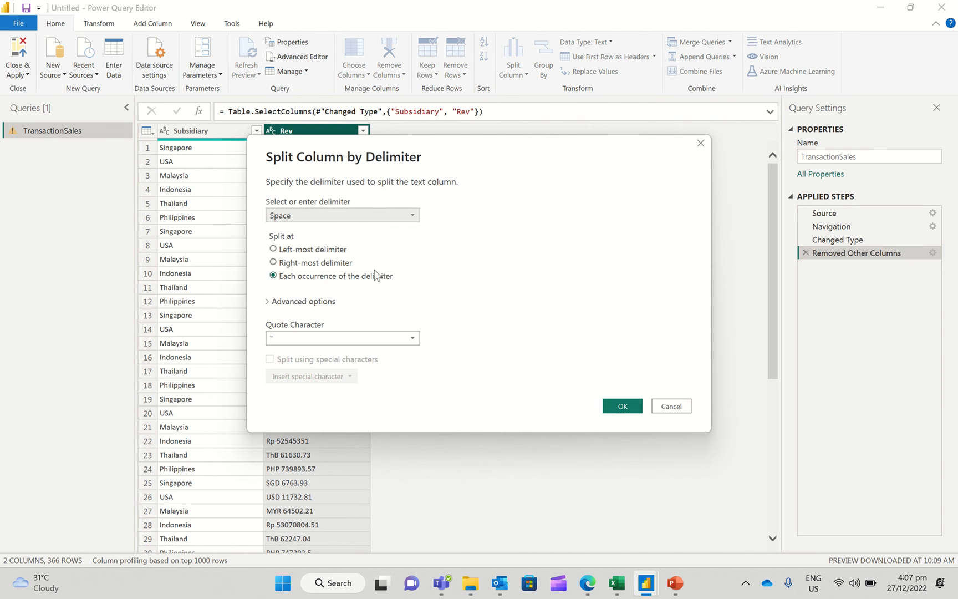
{"action": "mouse_move", "coordinate": [622, 406]}
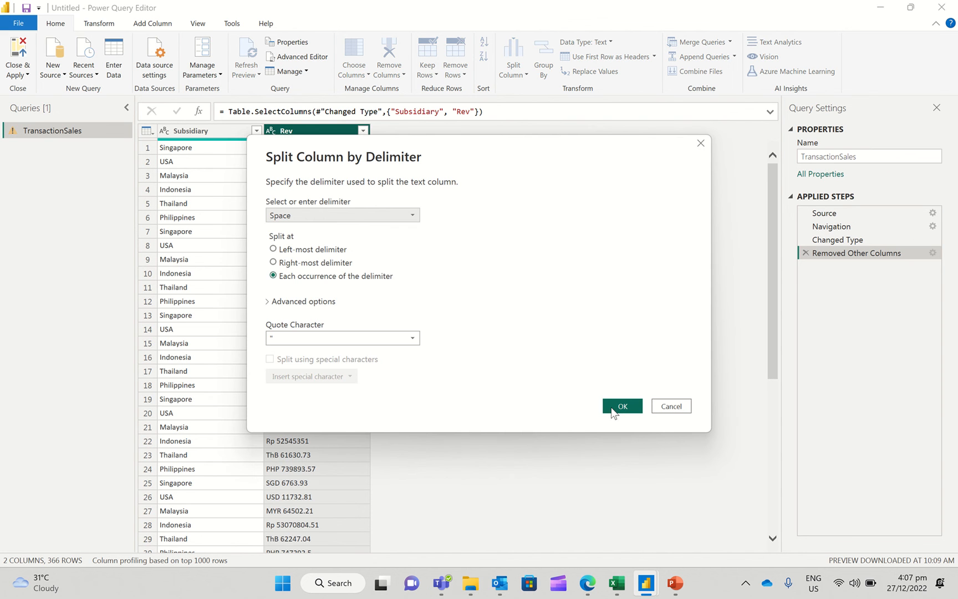
{"action": "left_click", "coordinate": [622, 406]}
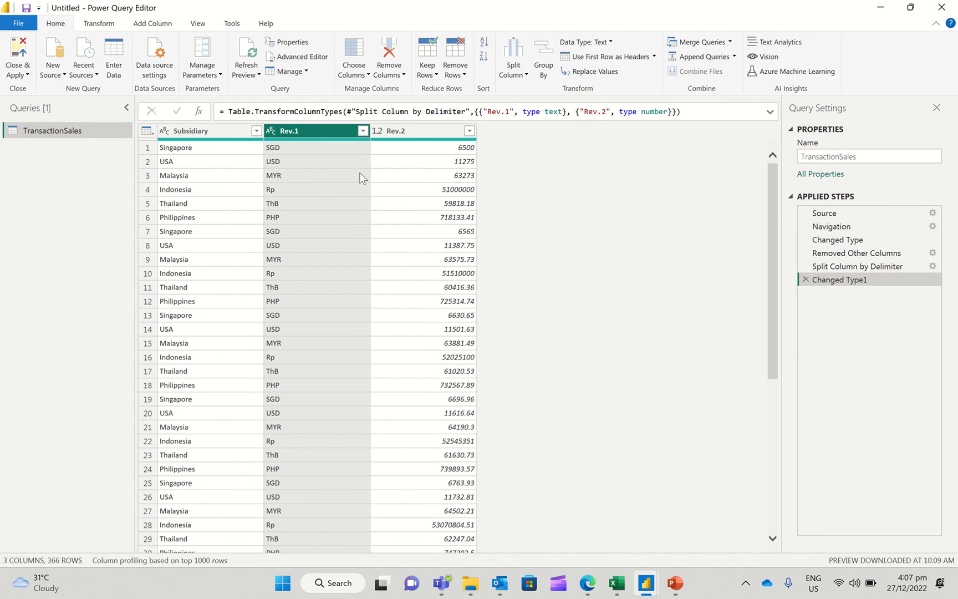
{"action": "mouse_move", "coordinate": [322, 155]}
{"action": "type", "text": "Amount"}
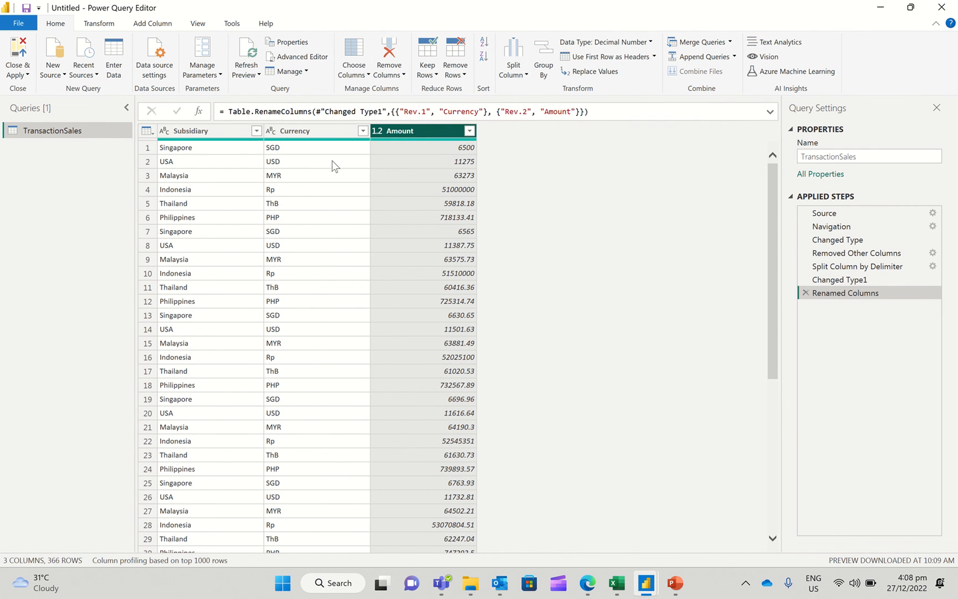
{"action": "mouse_move", "coordinate": [316, 131]}
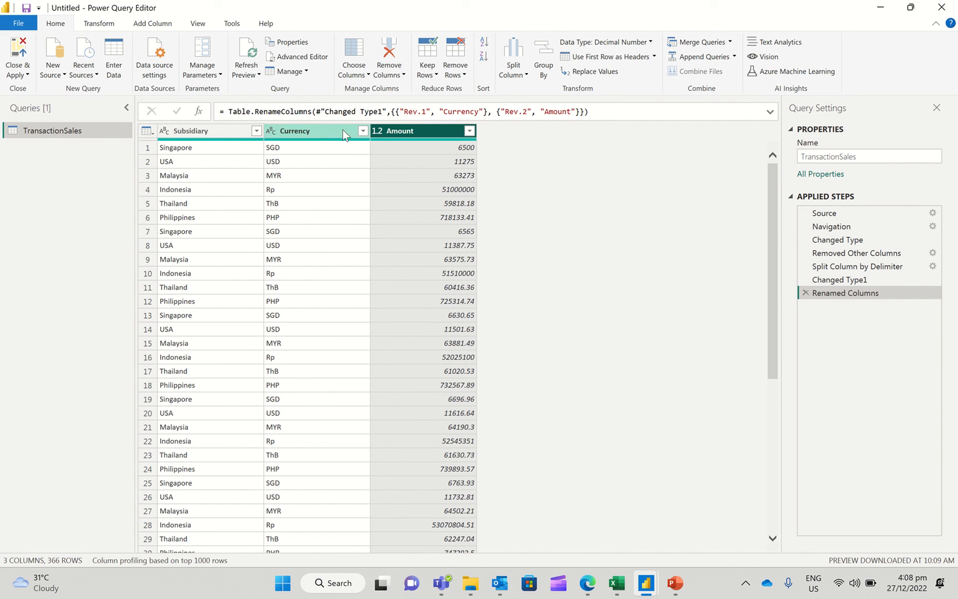
{"action": "left_click", "coordinate": [365, 73]}
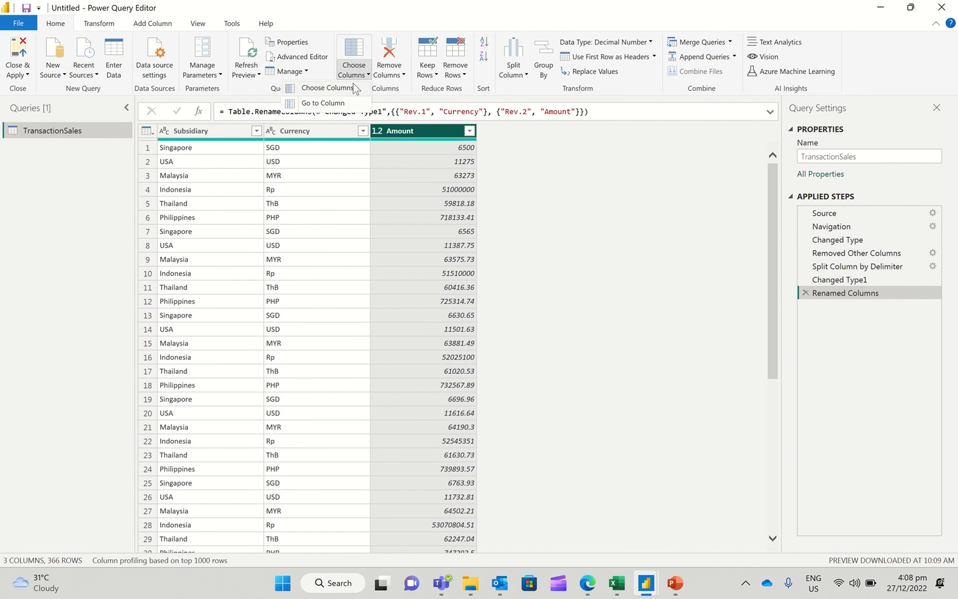
{"action": "left_click", "coordinate": [323, 88]}
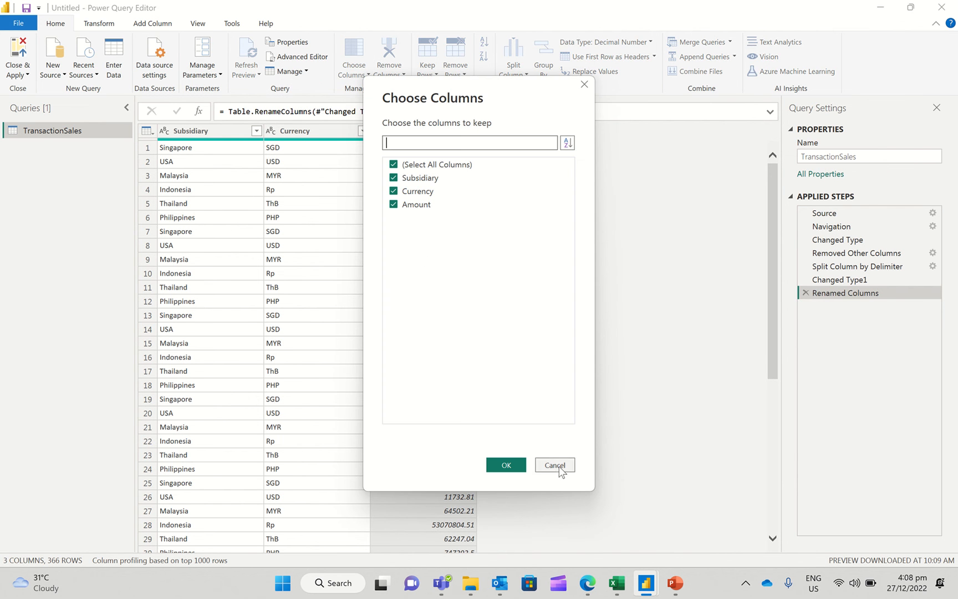
{"action": "left_click", "coordinate": [554, 466]}
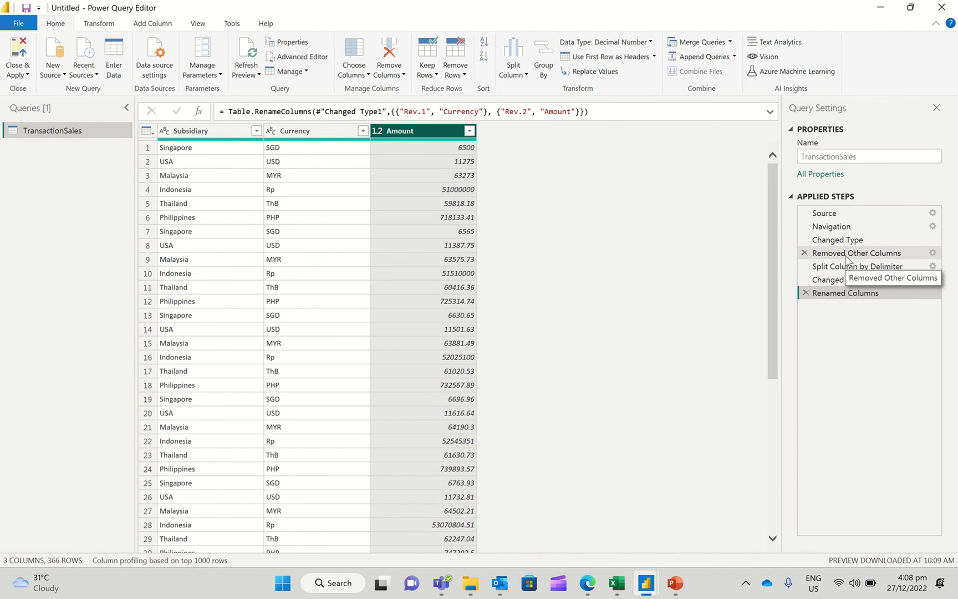
Step: Delete the Removed Other Columns applied step, bringing back all 9 columns
{"action": "left_click", "coordinate": [856, 252]}
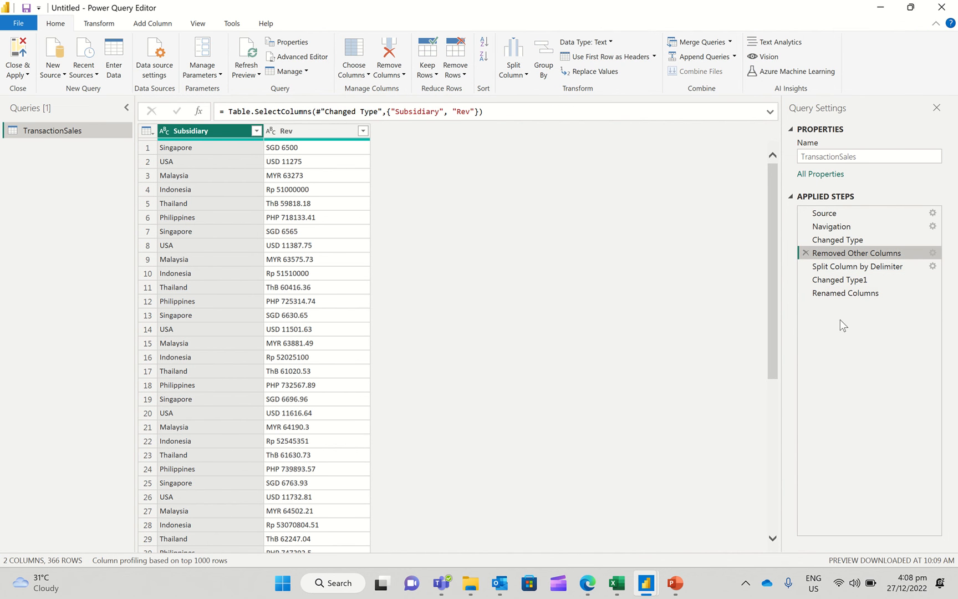
{"action": "mouse_move", "coordinate": [807, 257]}
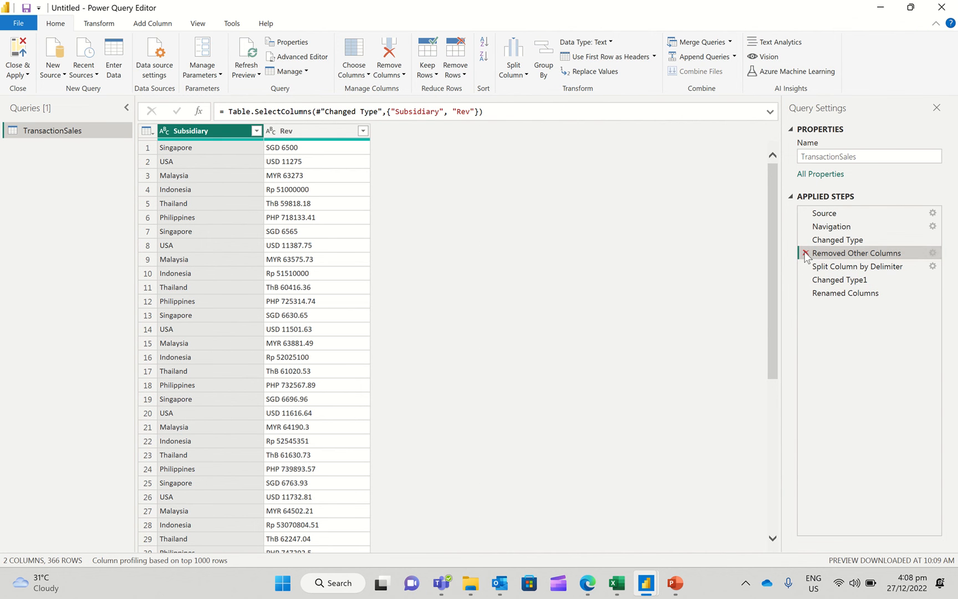
{"action": "left_click", "coordinate": [807, 253]}
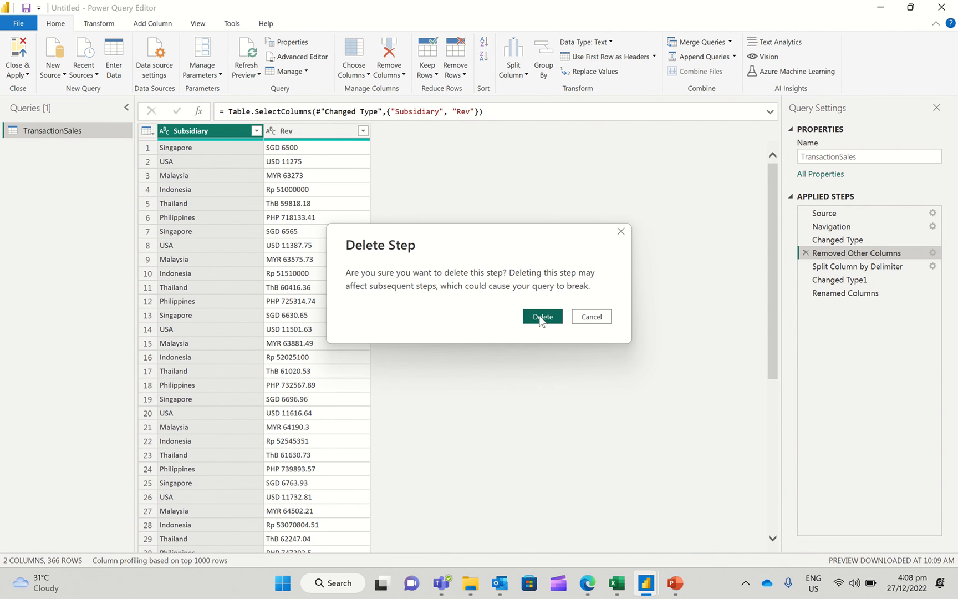
{"action": "left_click", "coordinate": [542, 317]}
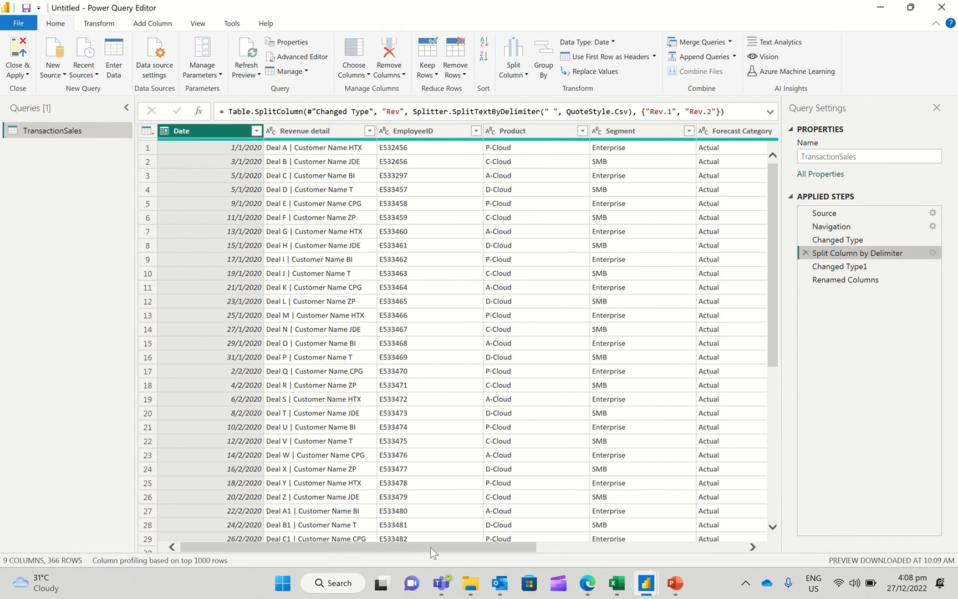
{"action": "scroll", "scroll_direction": "right", "scroll_amount": 3}
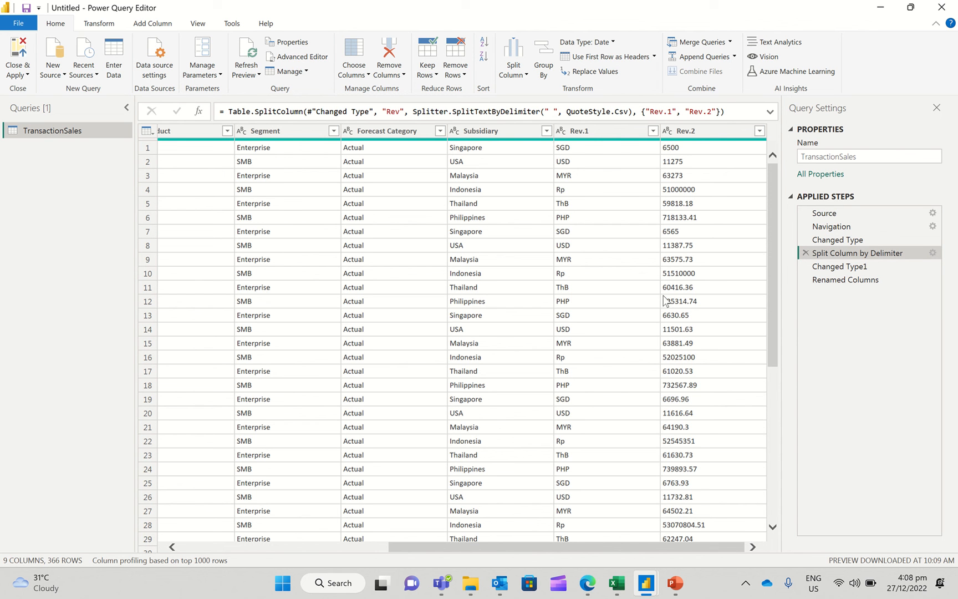
{"action": "mouse_move", "coordinate": [600, 240]}
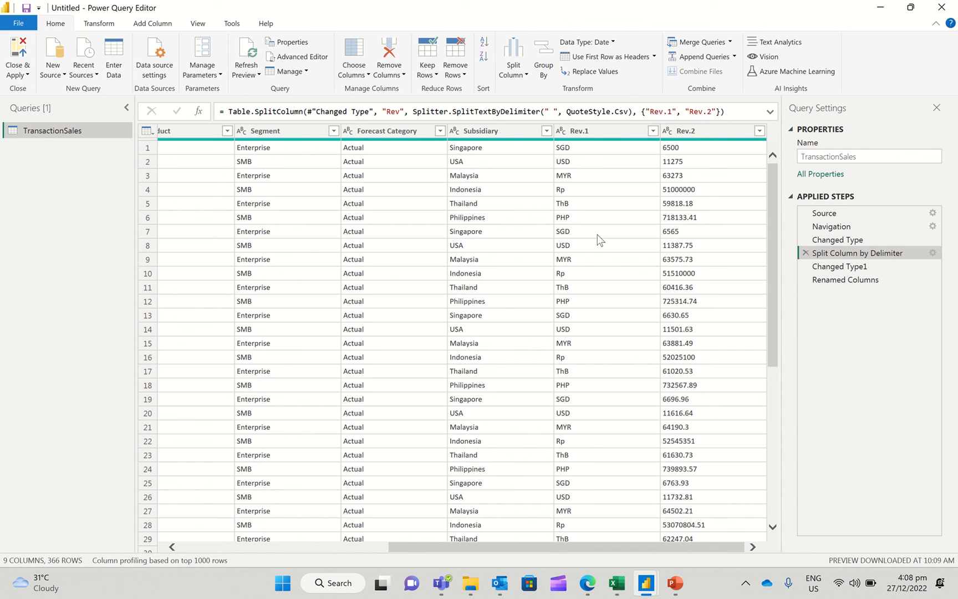
{"action": "left_click", "coordinate": [499, 130]}
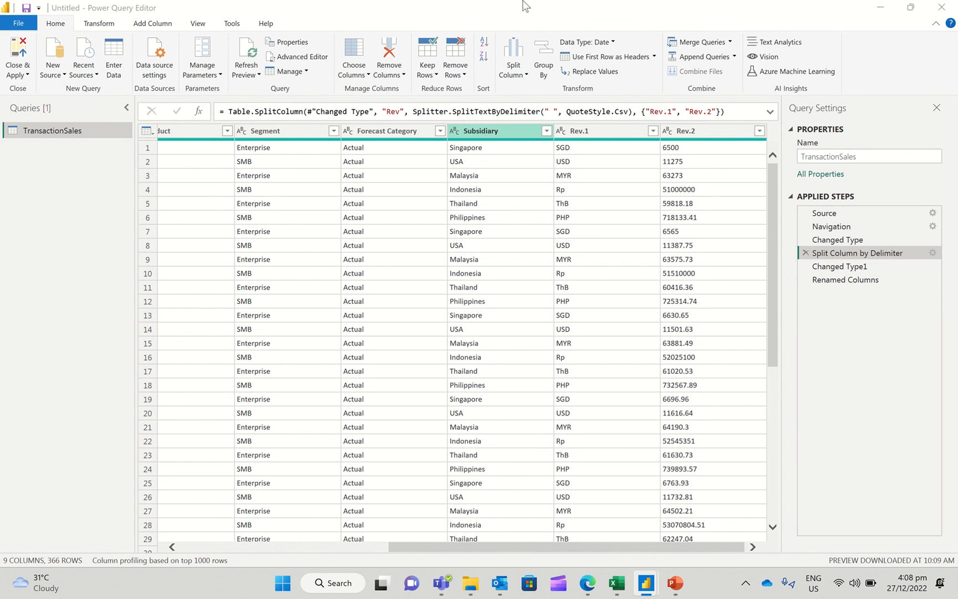